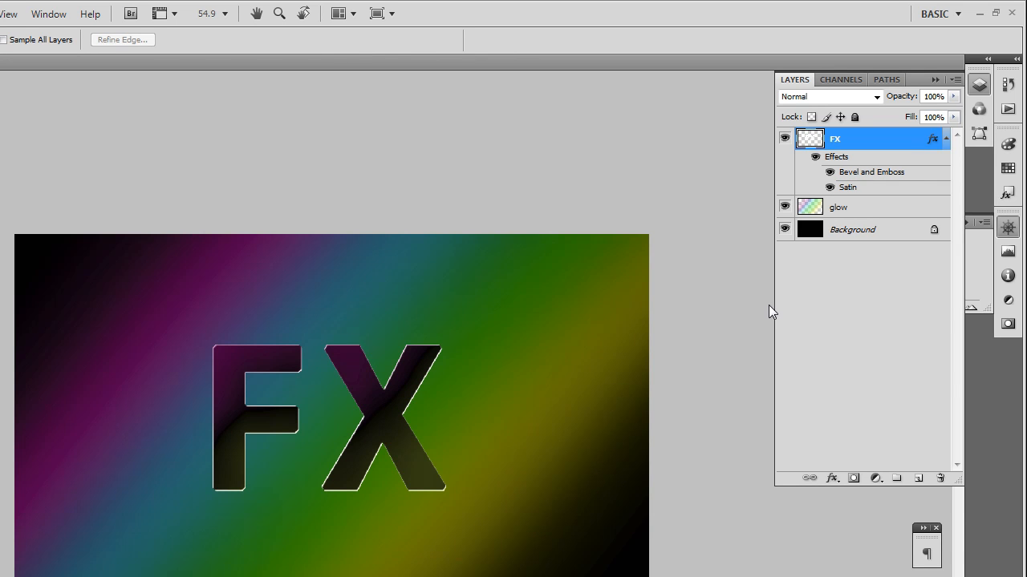
mouse_move(886, 173)
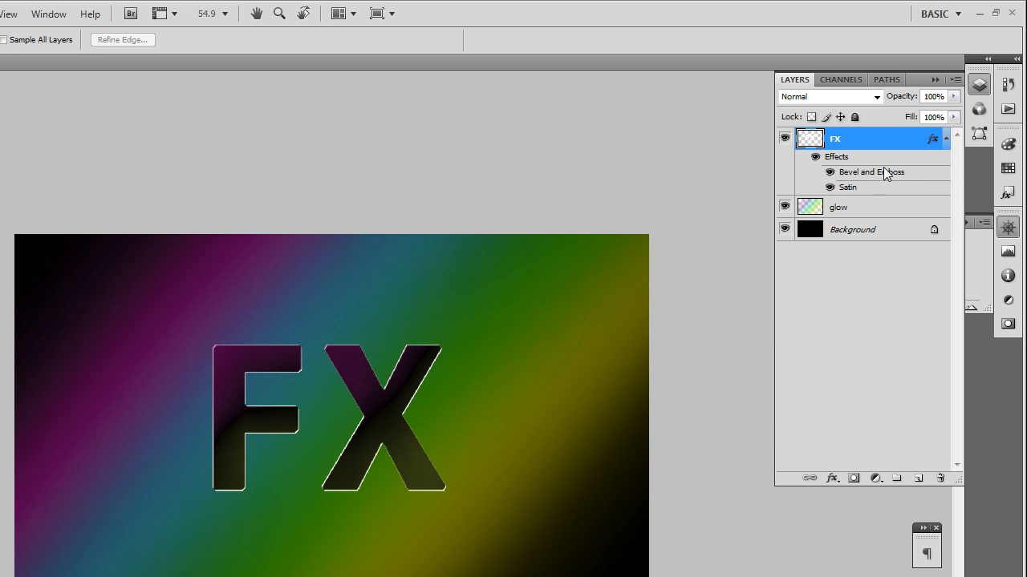
mouse_move(924, 145)
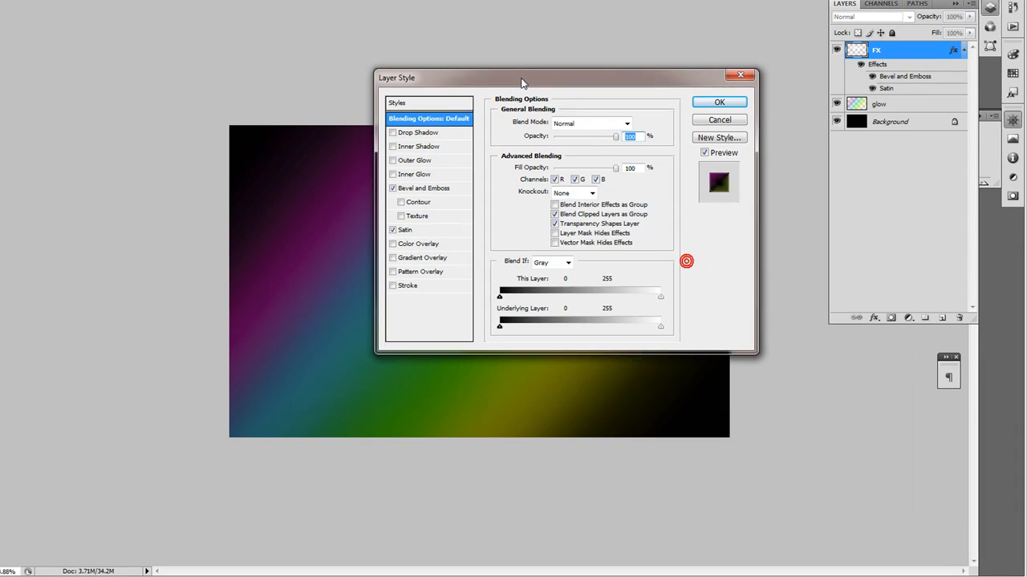
- Preview an Outer Glow on the FX letters, then cancel so only Bevel and Satin remain
left_click_drag(522, 77, 296, 95)
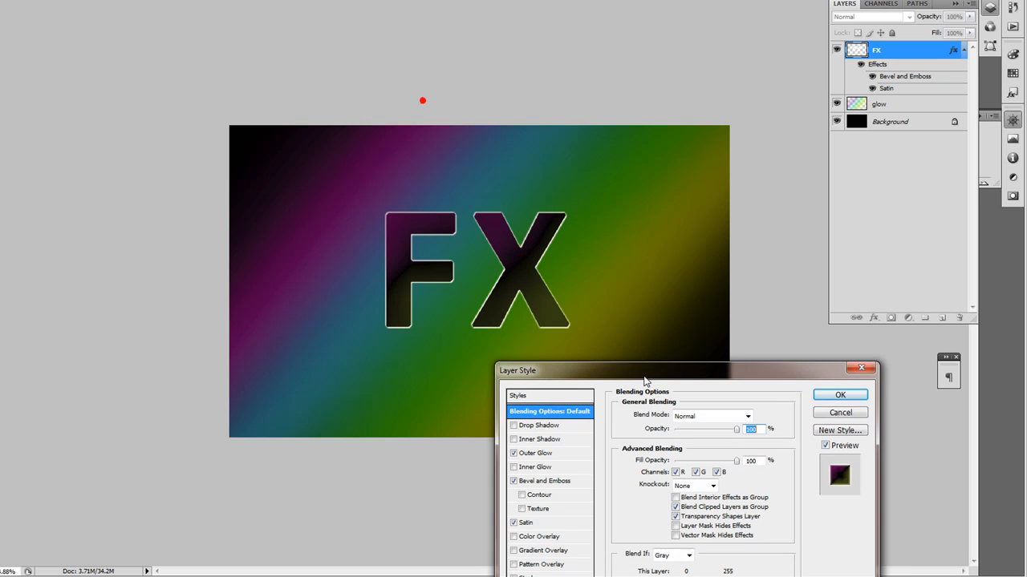
left_click(536, 453)
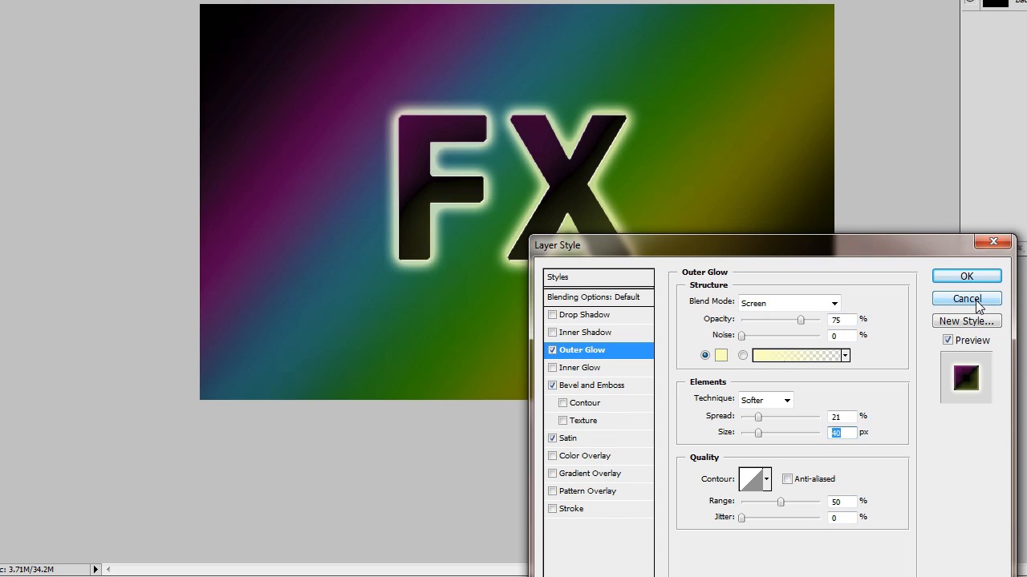
left_click(966, 299)
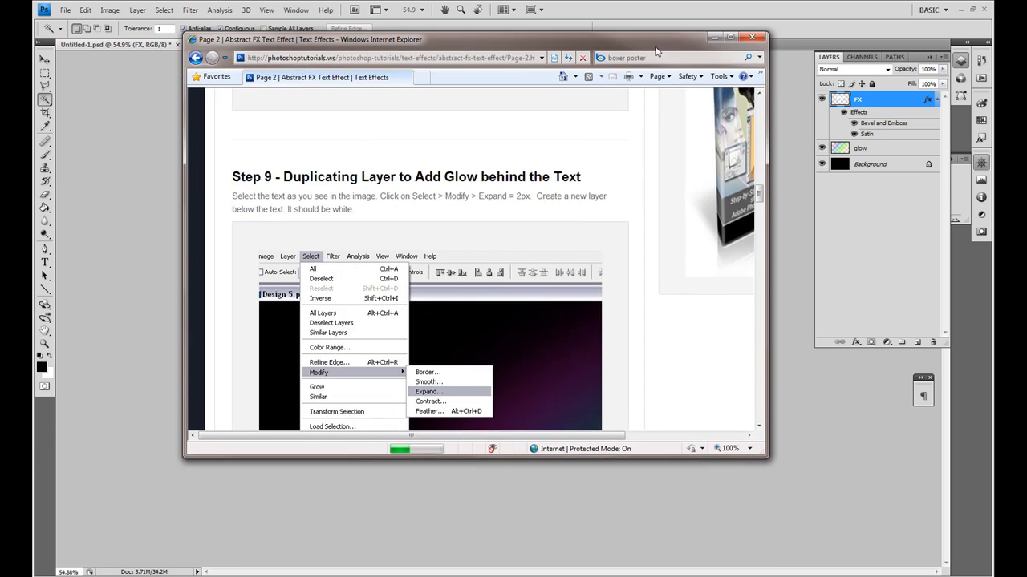
- Read tutorial Step 9 on the duplicated glow layer, then minimize the browser
scroll("down", 3)
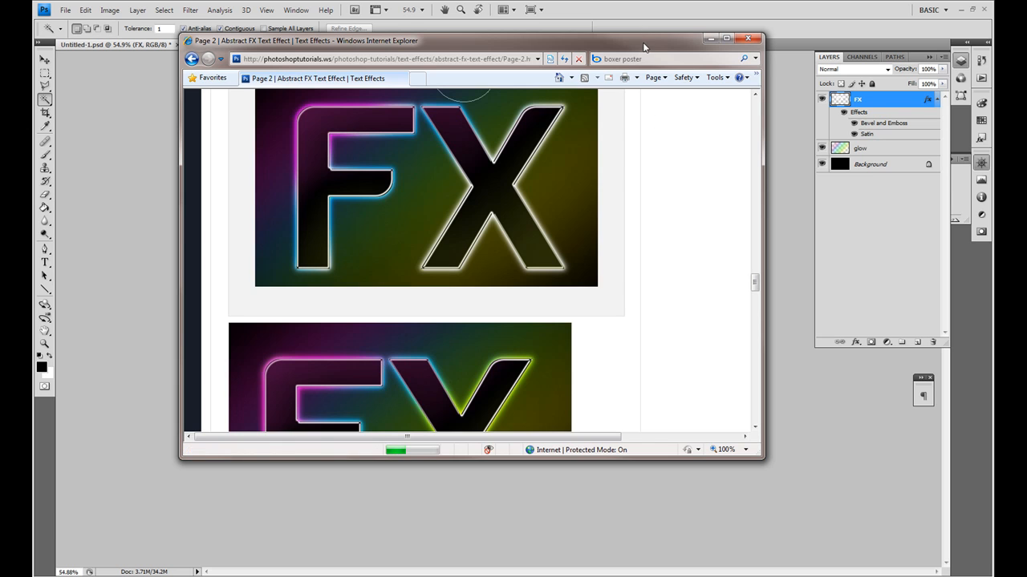
left_click(748, 38)
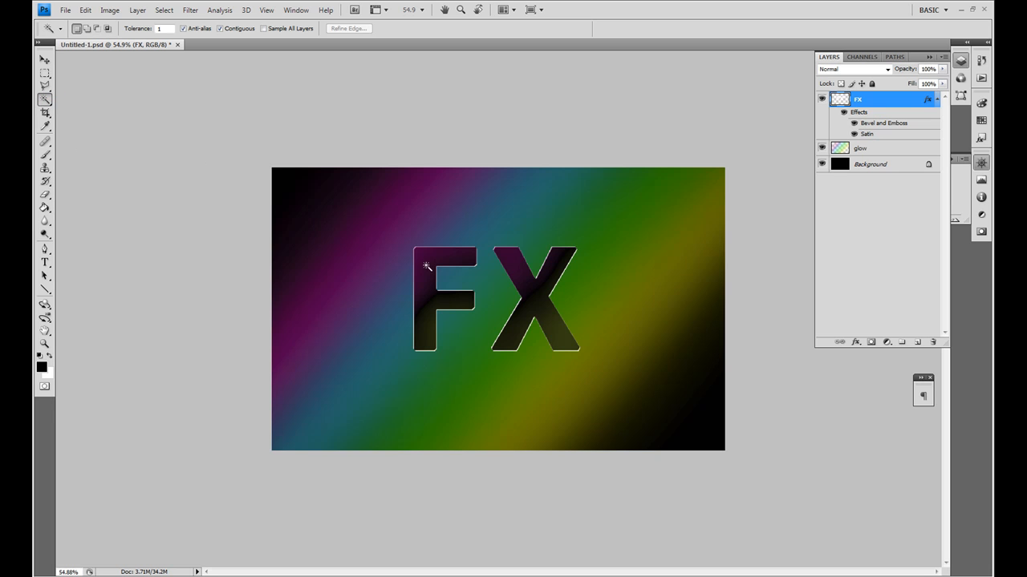
- Select the FX letter shapes and expand the selection by a few pixels
left_click(427, 266)
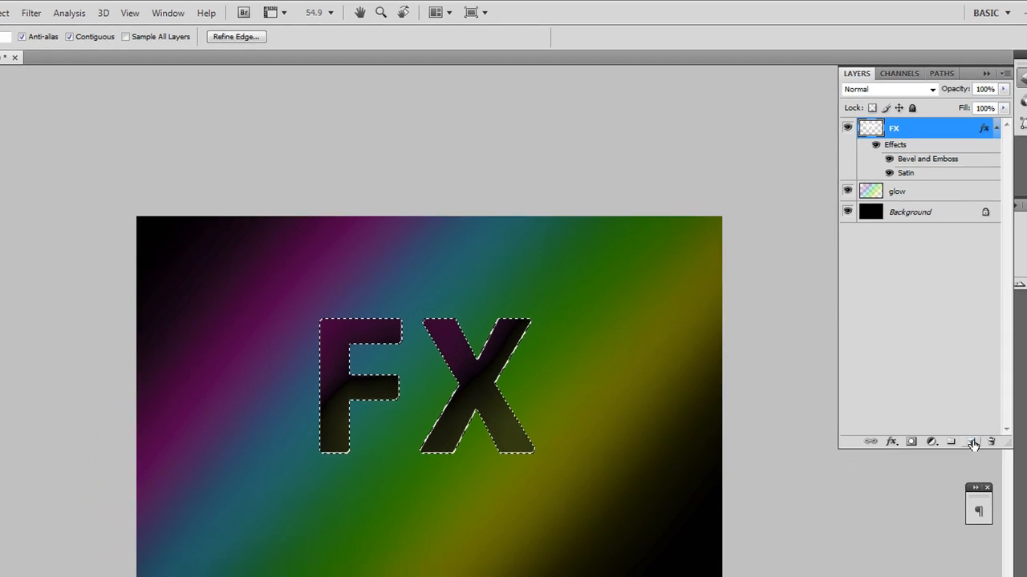
left_click(135, 10)
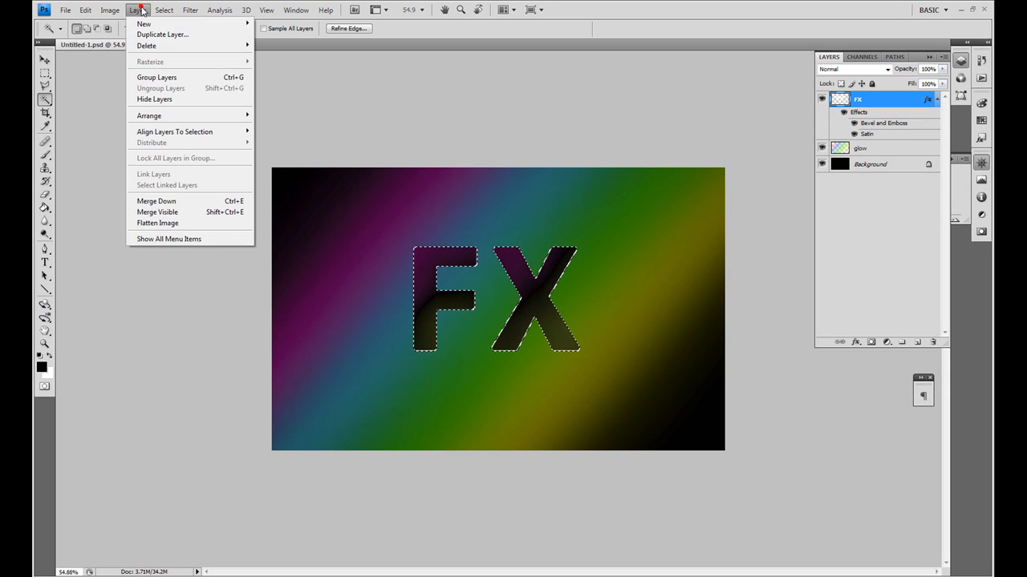
left_click(164, 9)
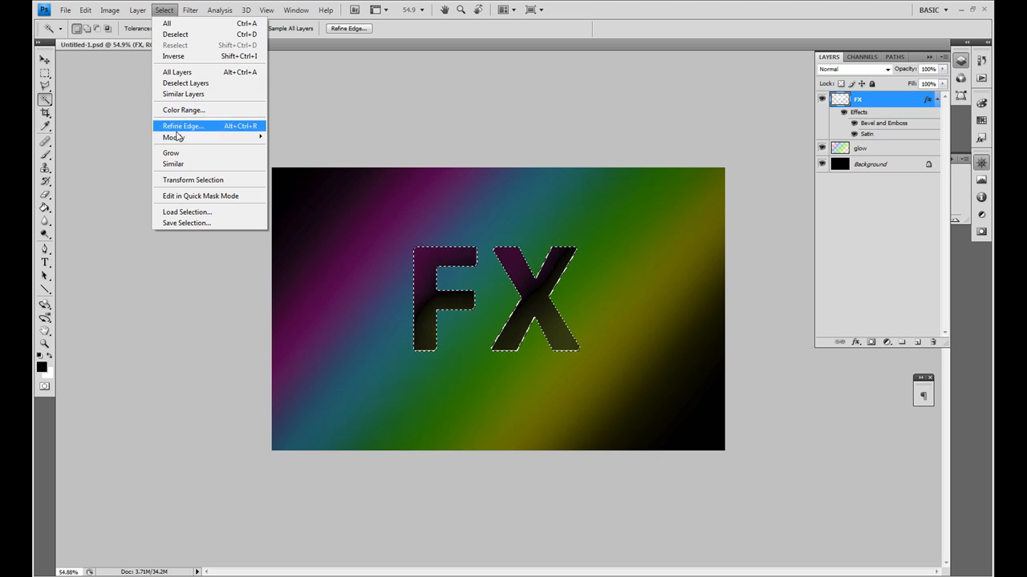
mouse_move(170, 138)
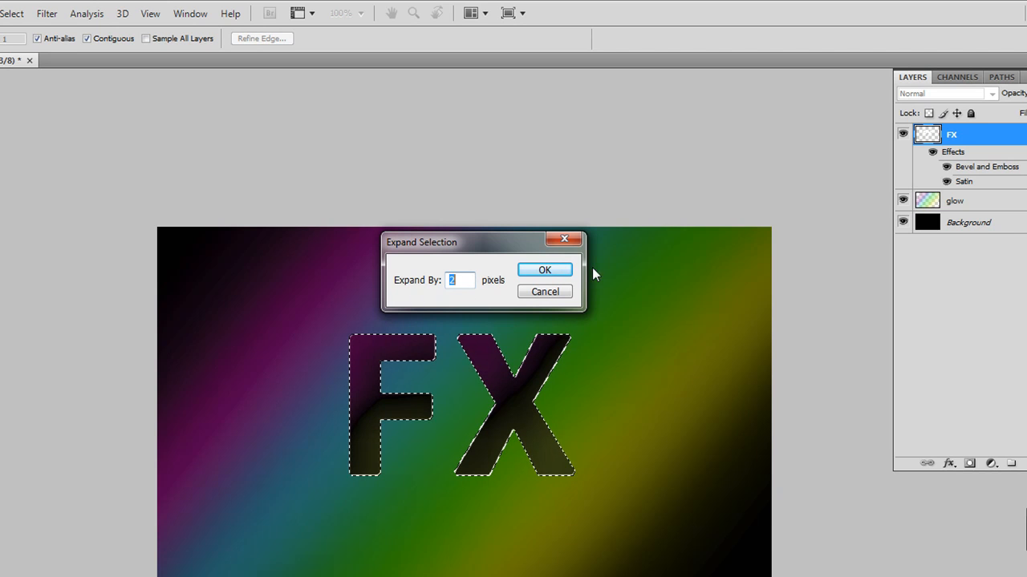
left_click(545, 270)
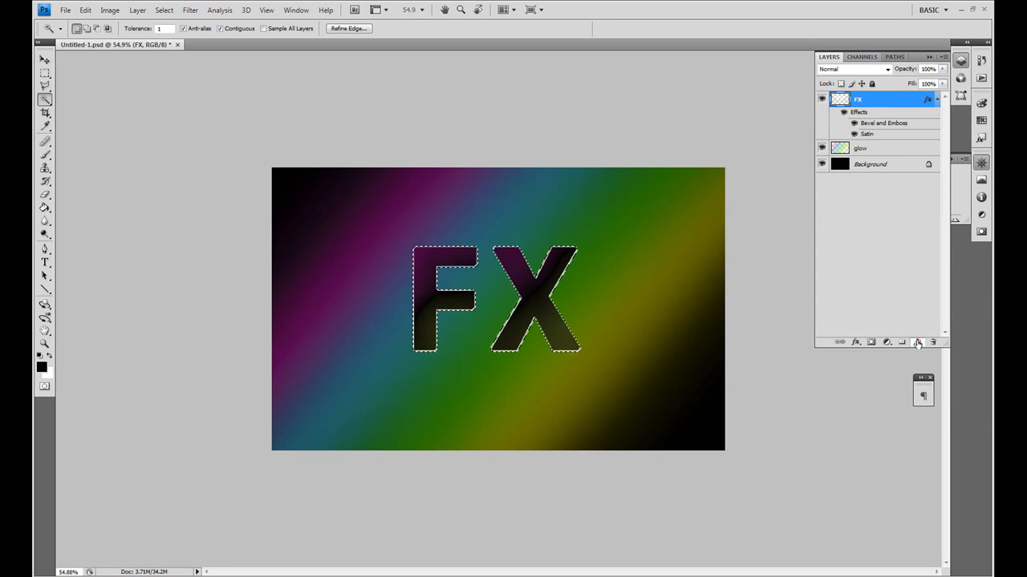
- Add a new Layer 1 beneath FX to hold the white-filled letter shape
left_click(901, 342)
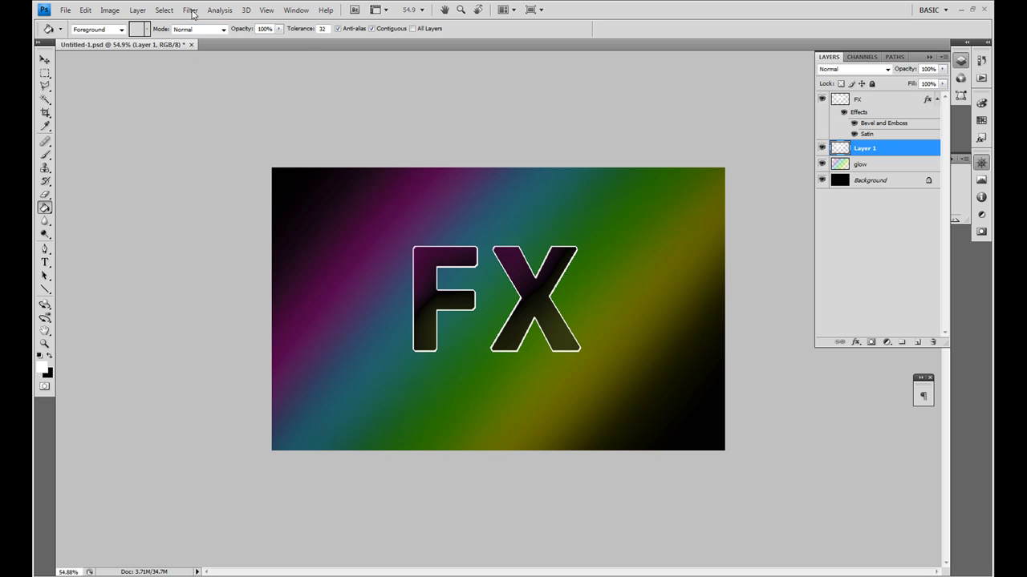
- Apply a Gaussian Blur of about 5 pixels to the white shape on Layer 1
left_click(190, 10)
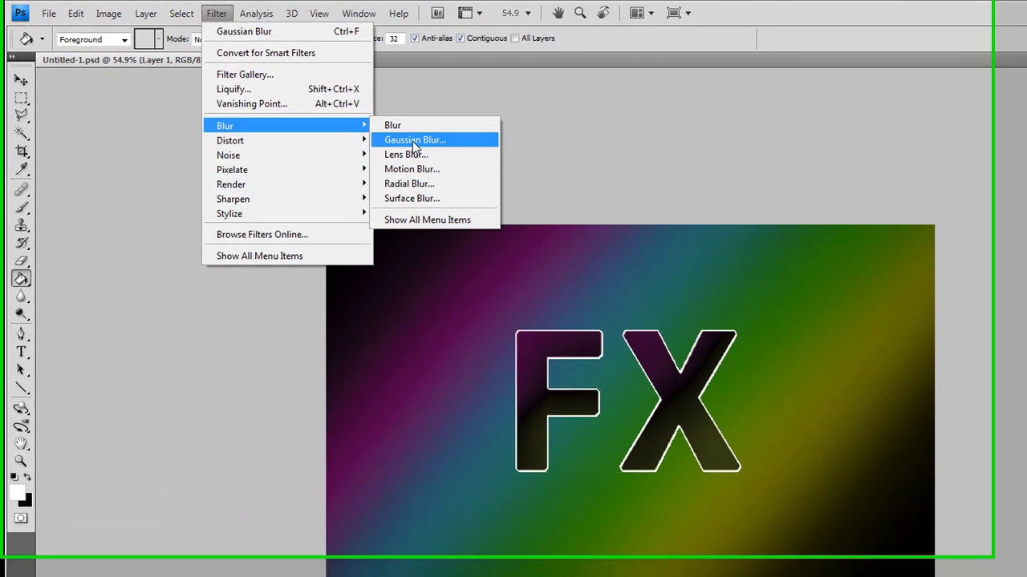
left_click(414, 140)
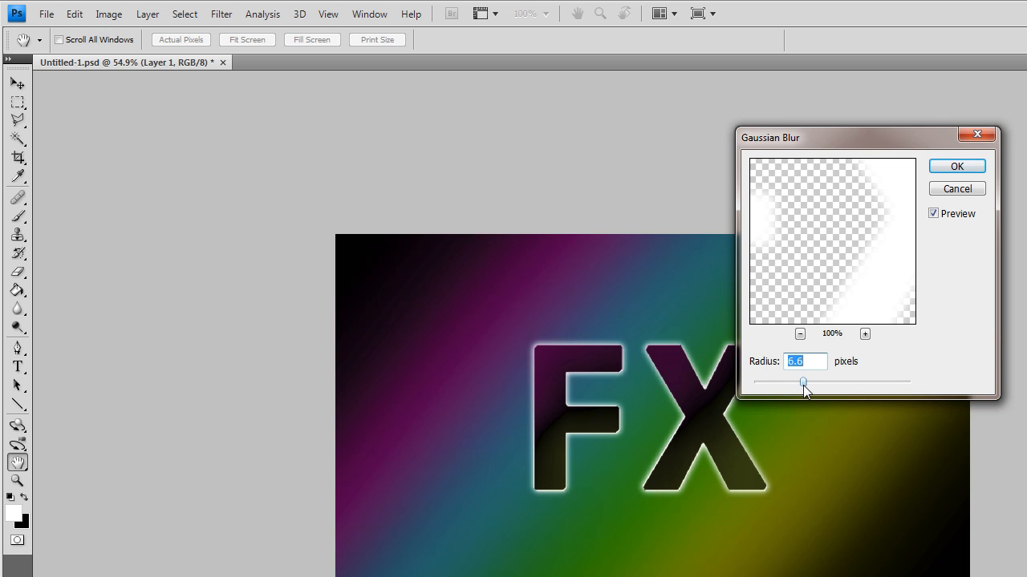
left_click_drag(802, 382, 795, 382)
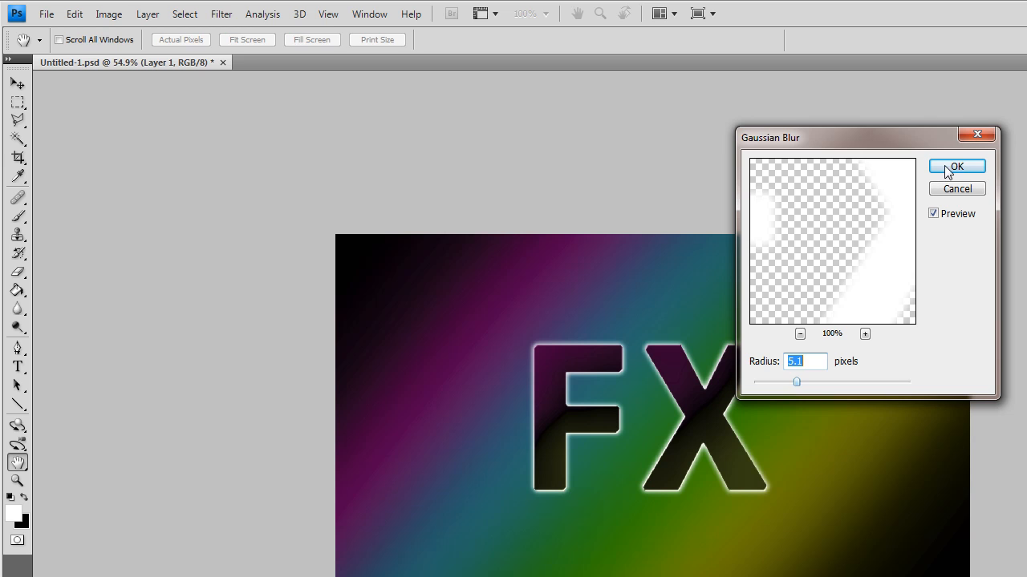
left_click(957, 166)
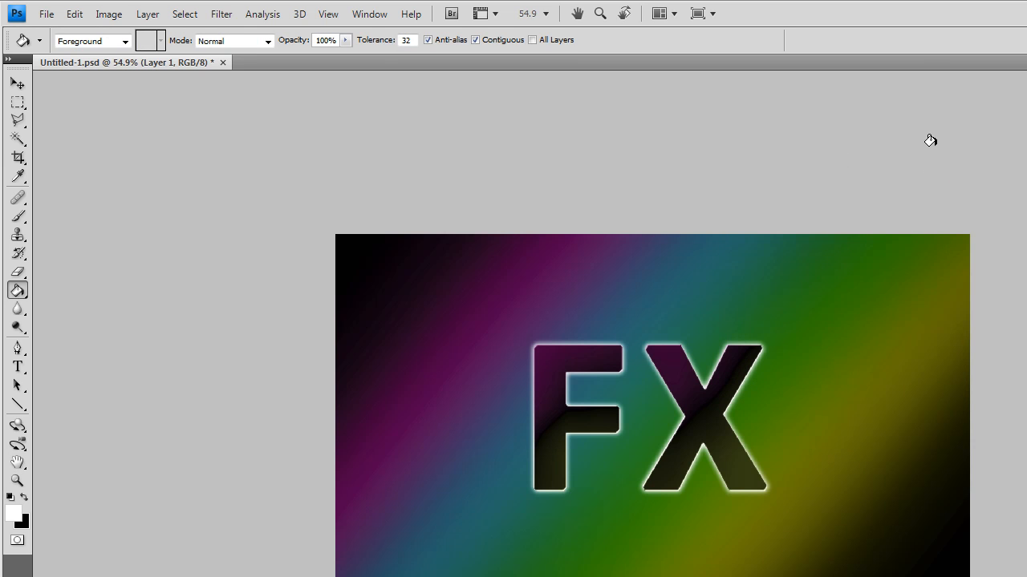